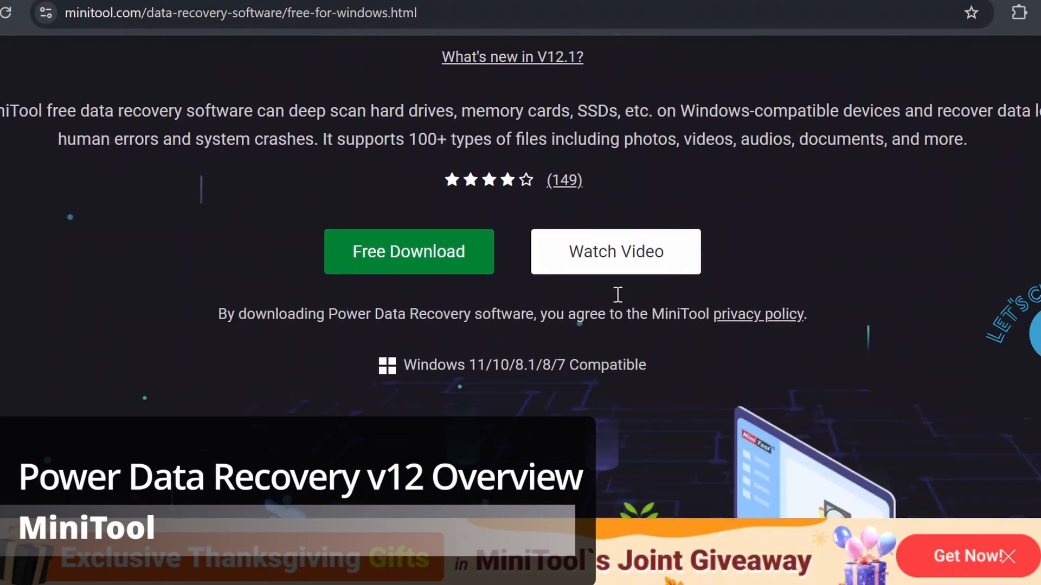
- Scroll the MiniTool download page past the hero banner to the Hard Drive Damage section
scroll("up", 3)
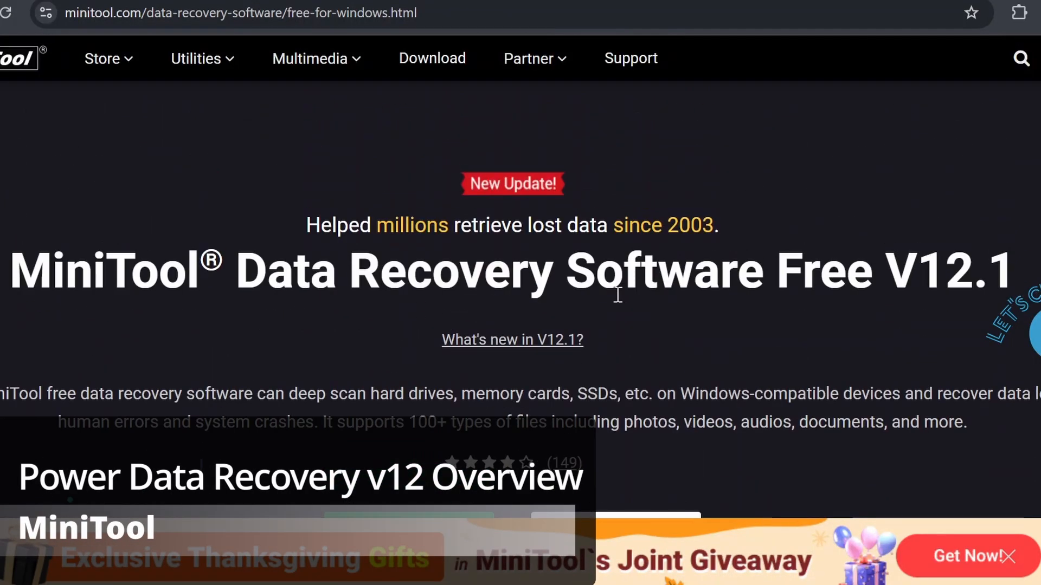
scroll("down", 3)
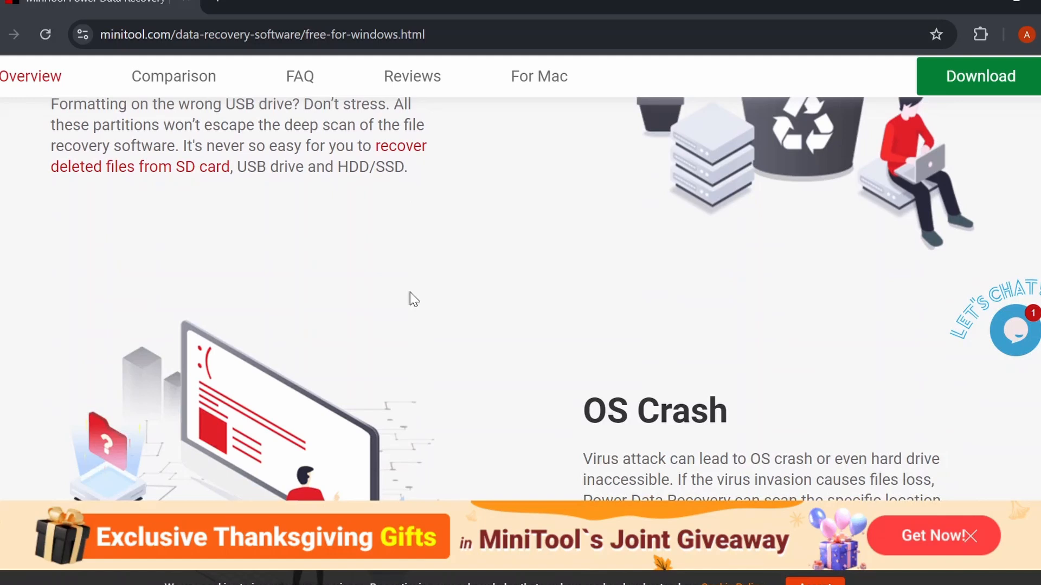
scroll("down", 3)
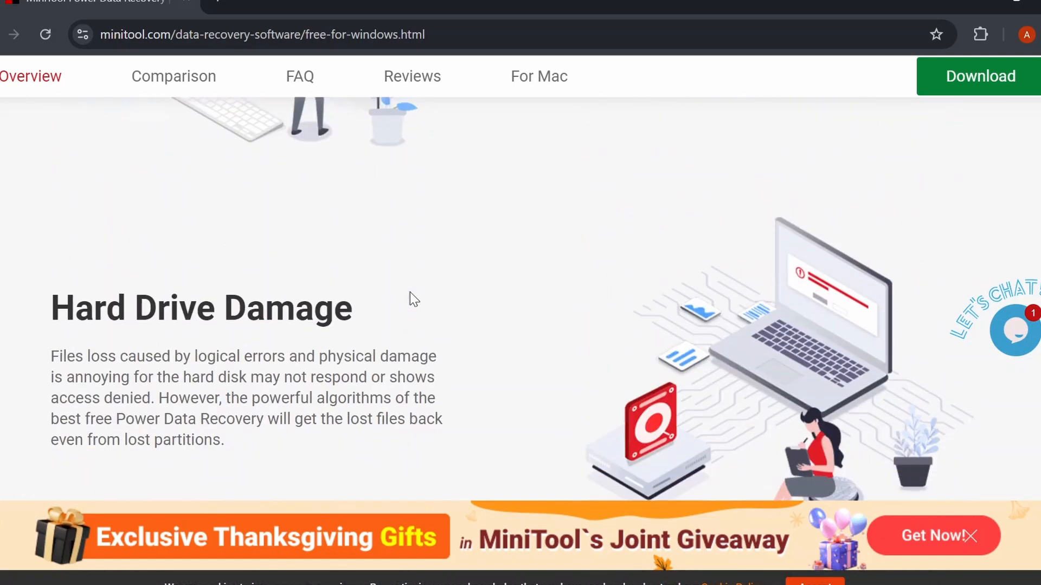
scroll("down", 3)
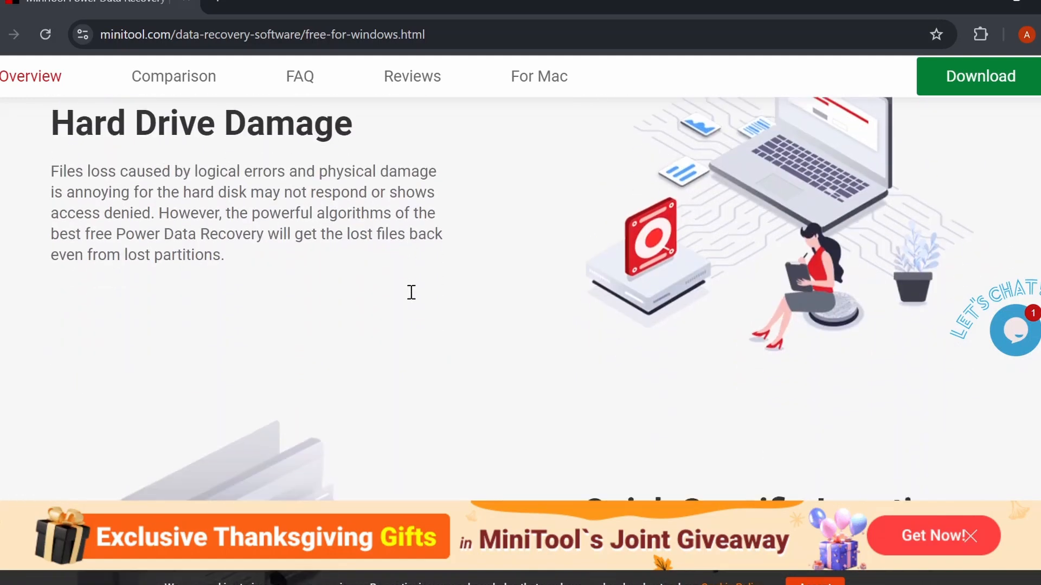
scroll("down", 3)
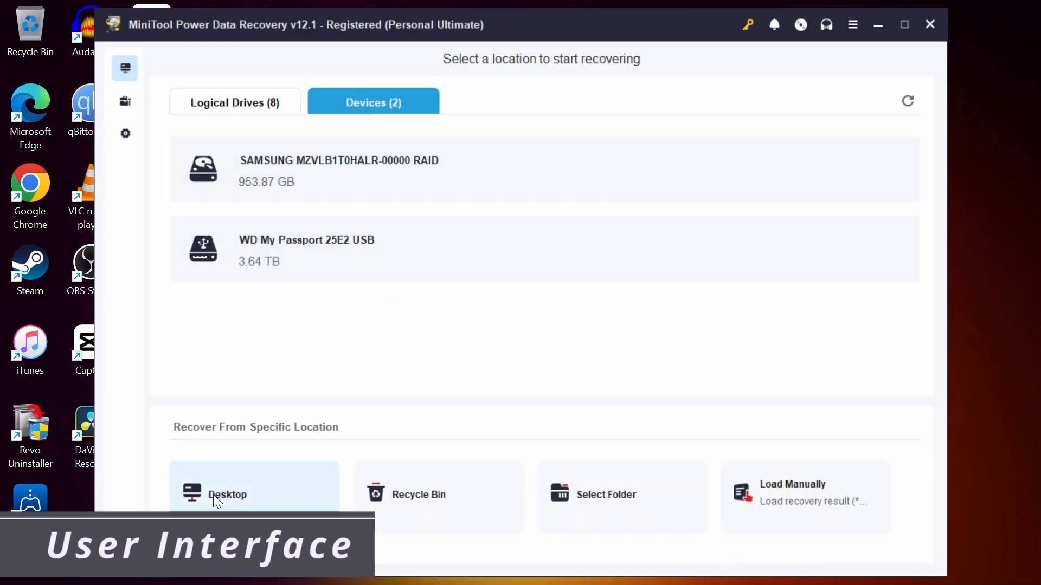
mouse_move(808, 511)
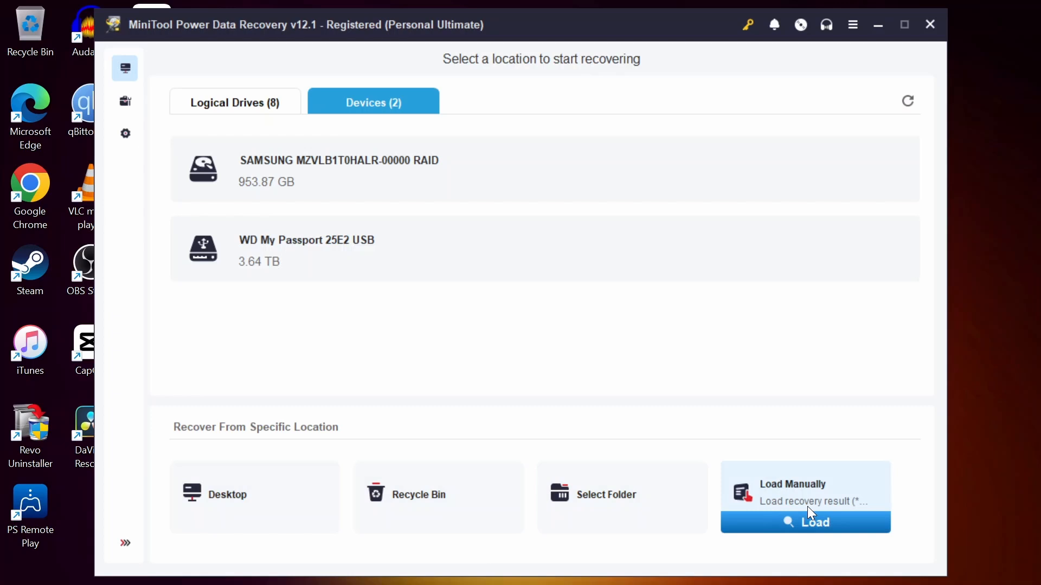
- Switch the recovery view to the Logical Drives (8) tab
left_click(233, 103)
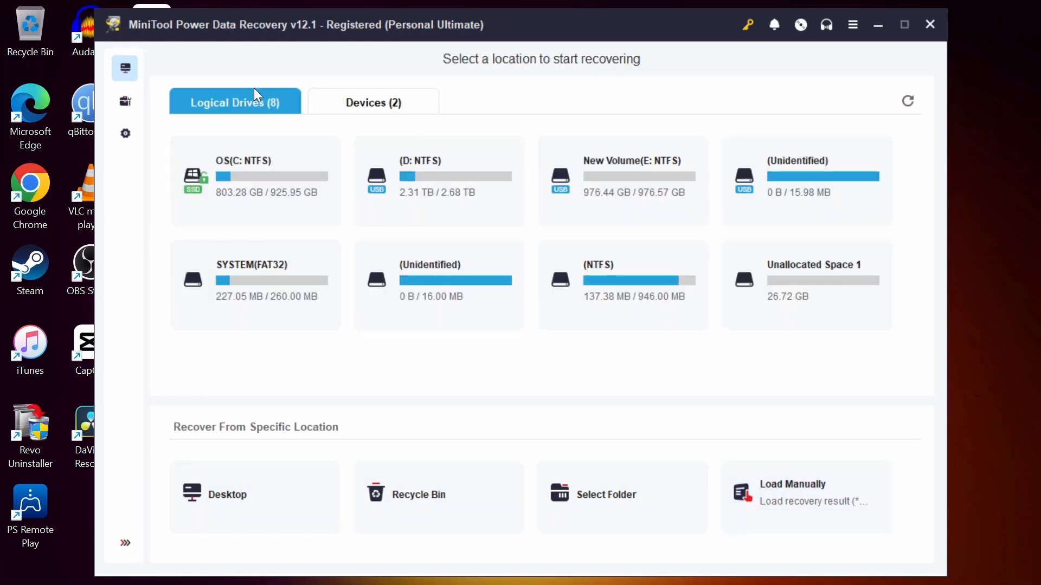
- In scan settings, expand the Picture and Audio & Video file type groups
left_click(125, 133)
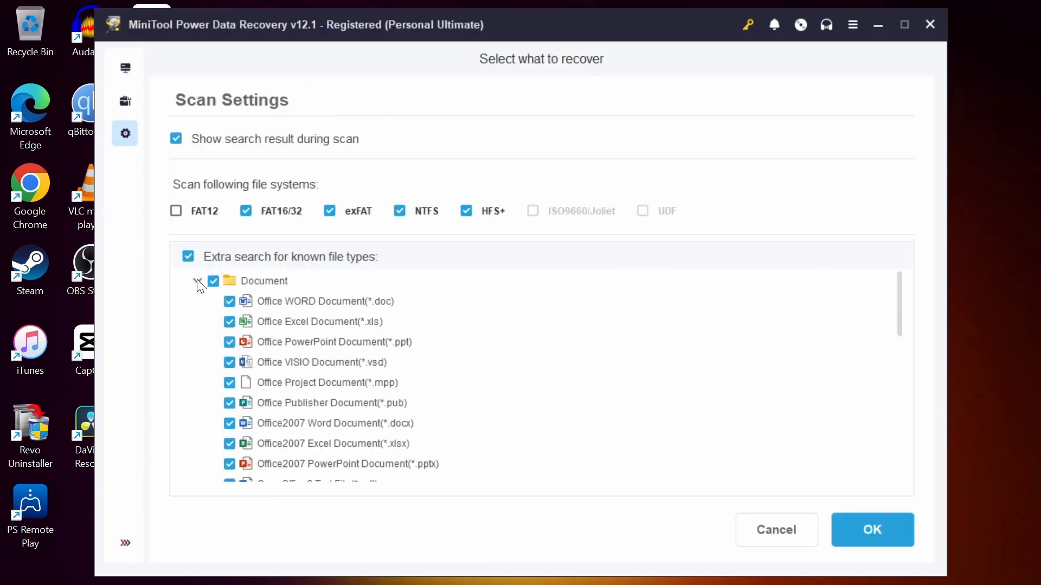
scroll("down", 3)
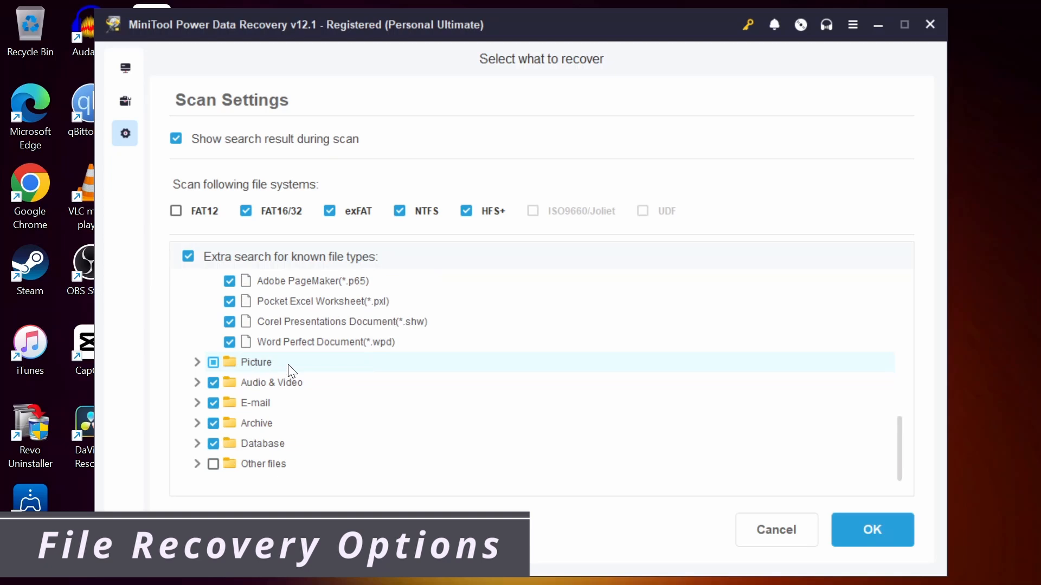
left_click(196, 362)
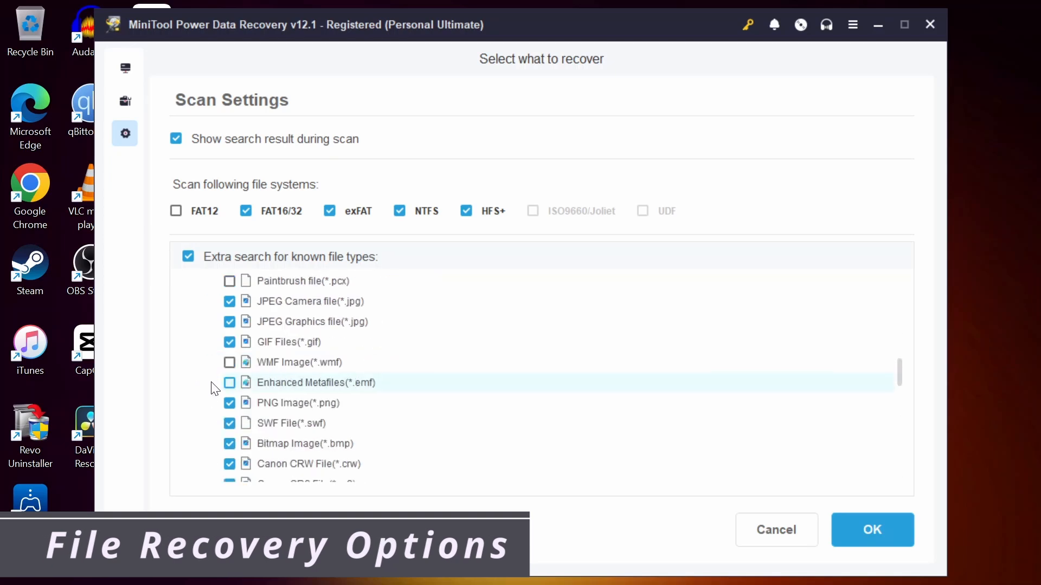
scroll("down", 3)
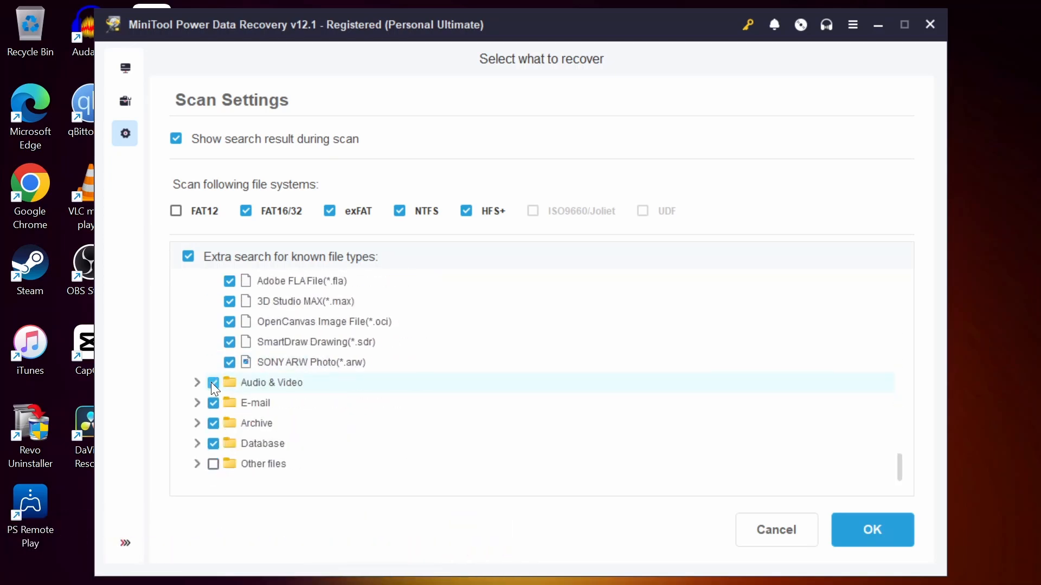
left_click(196, 382)
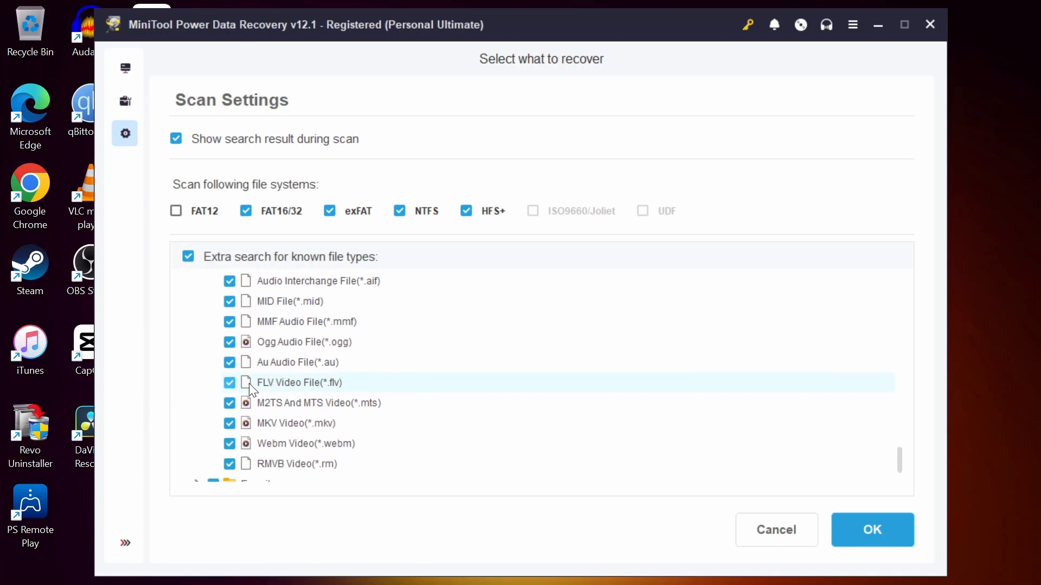
scroll("down", 3)
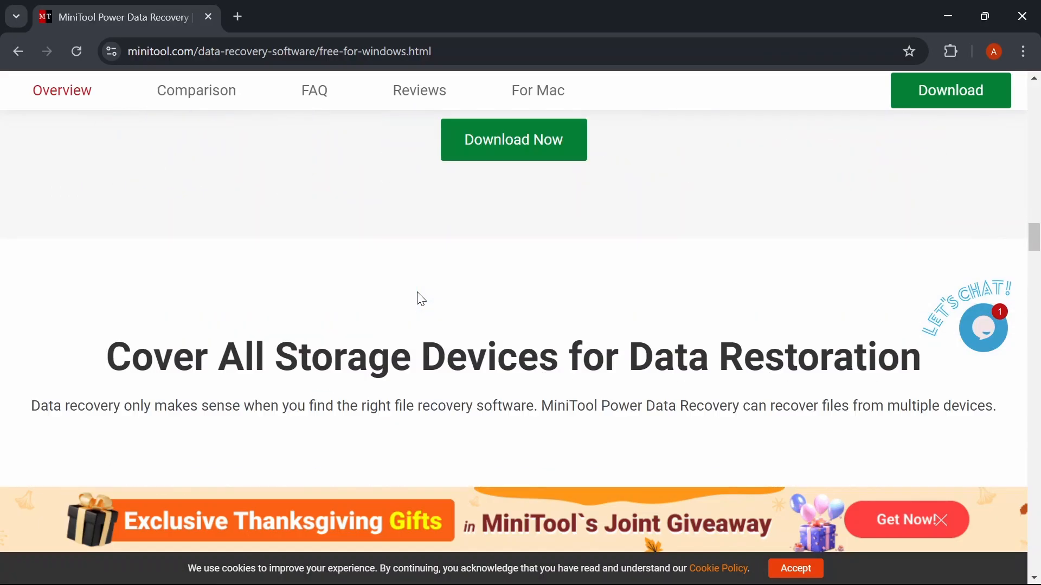
- Scan Lost Partition 1 from the Logical Drives list
scroll("down", 3)
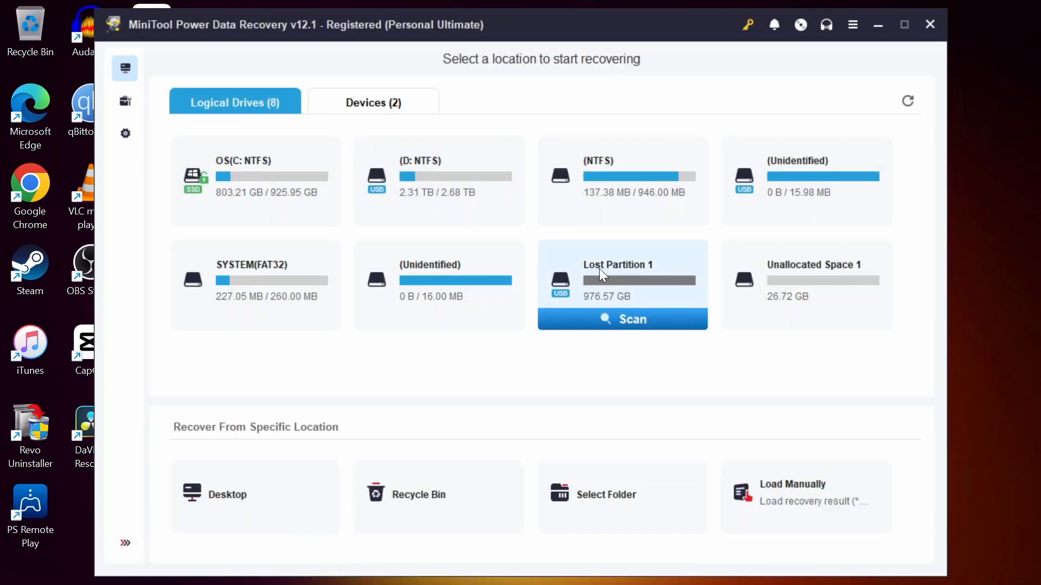
left_click(621, 319)
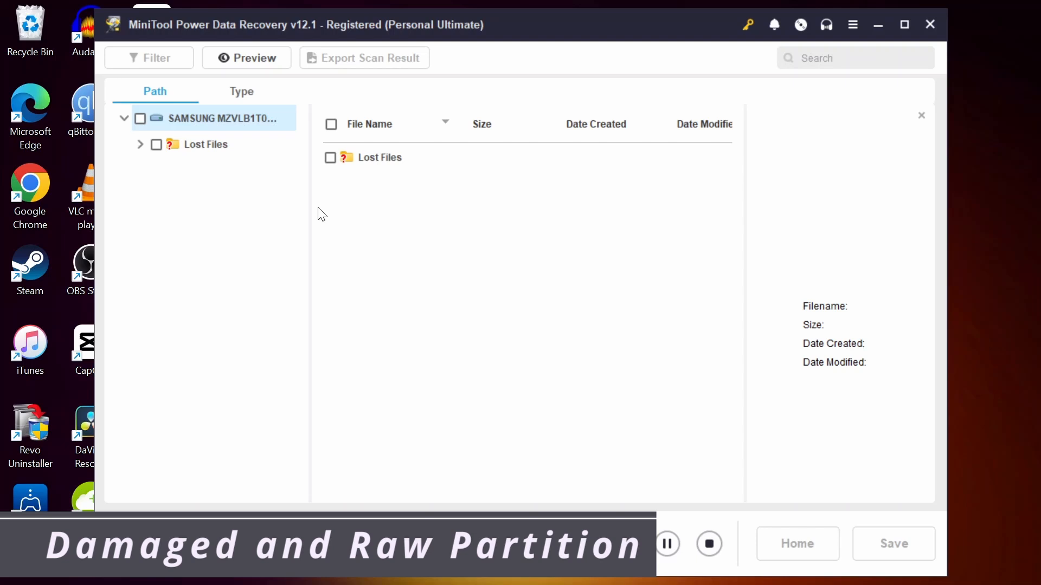
- Select the SAMSUNG drive node, switch to the Type tab, and open Picture (1)
left_click(225, 118)
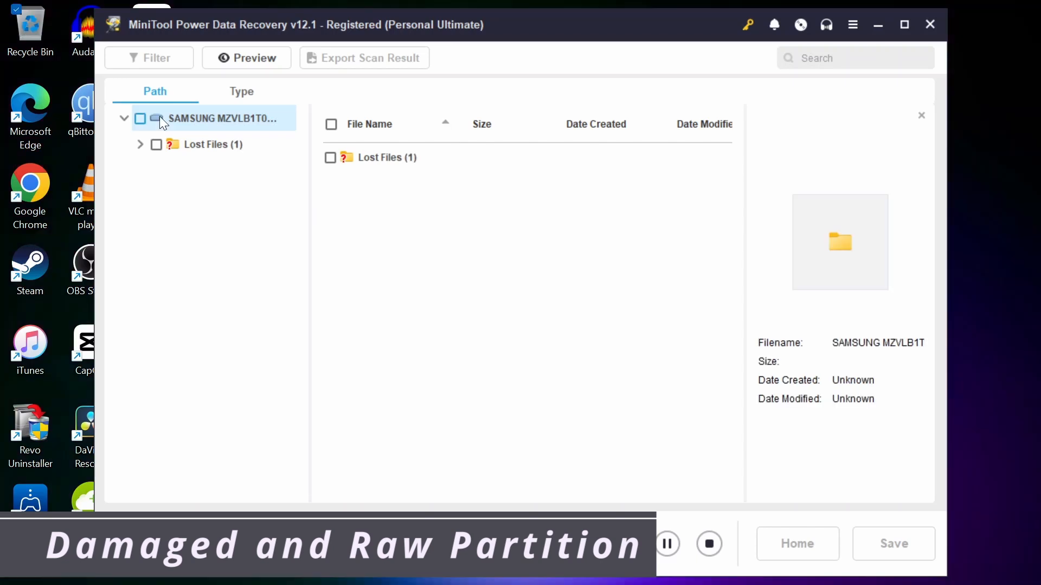
left_click(240, 91)
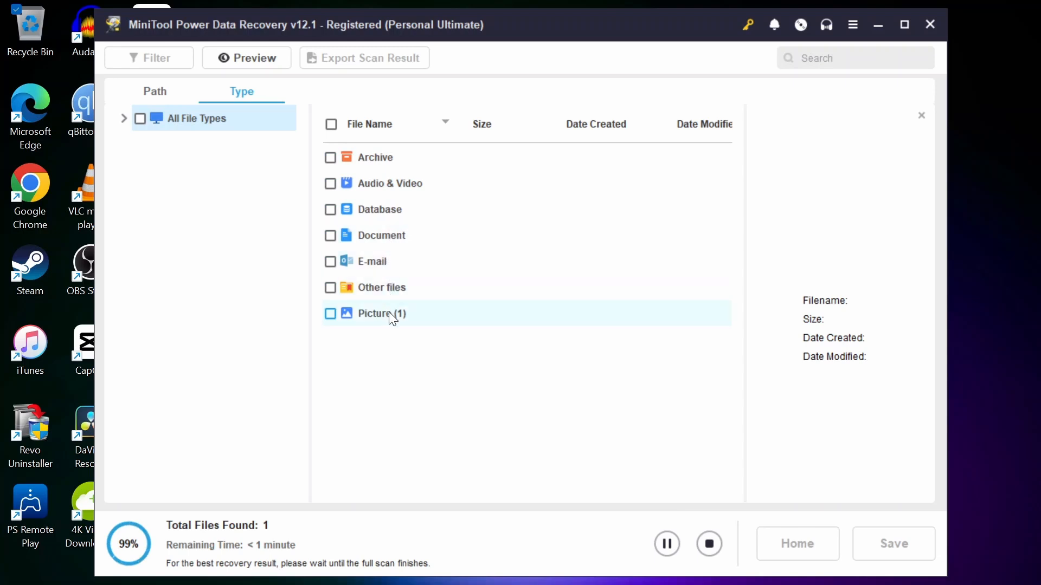
left_click(381, 313)
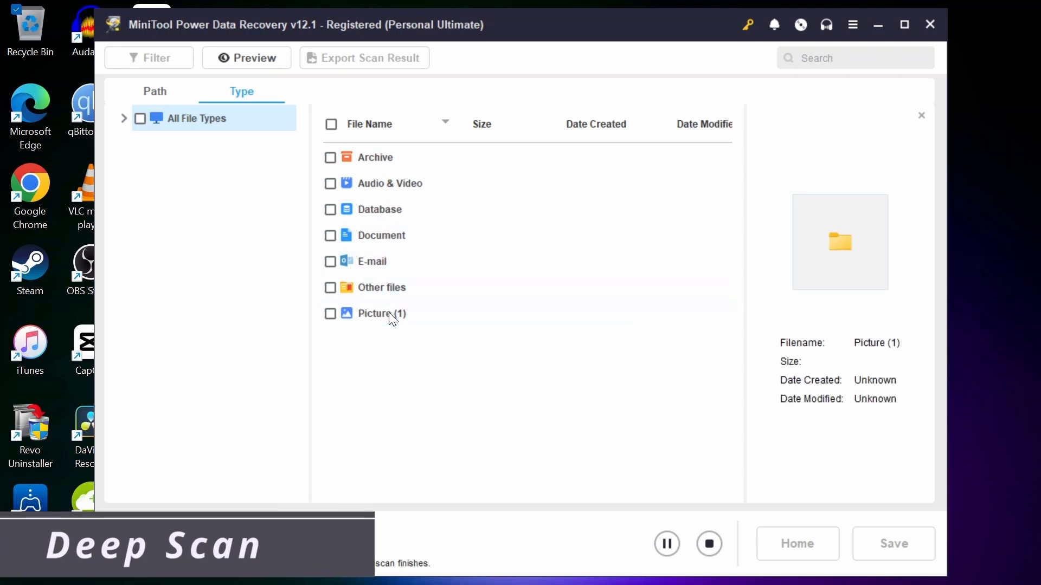
mouse_move(435, 344)
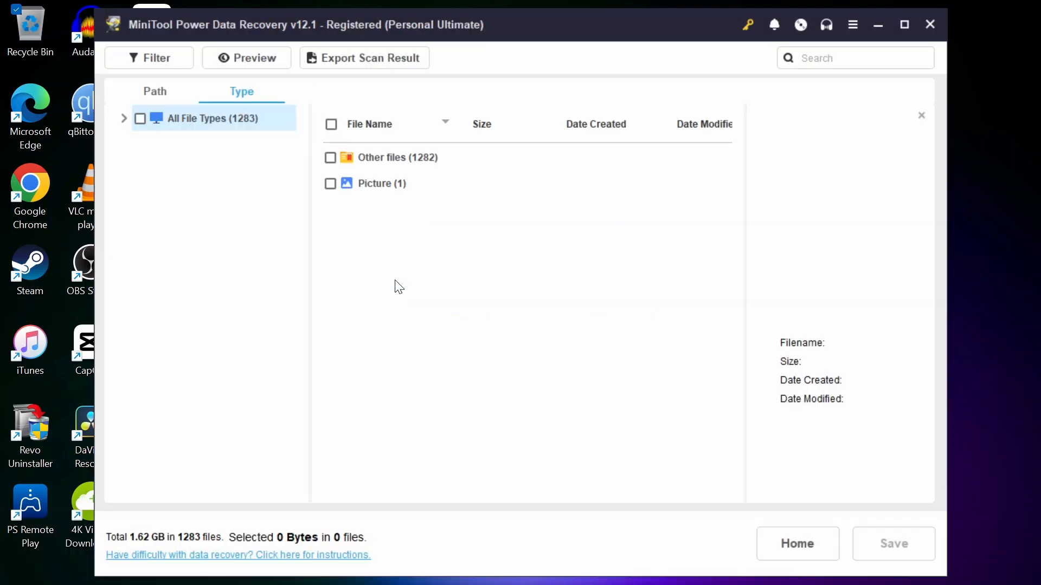
- Open Other files (1282) and select its 1201 - 1600 (82) group
left_click(397, 157)
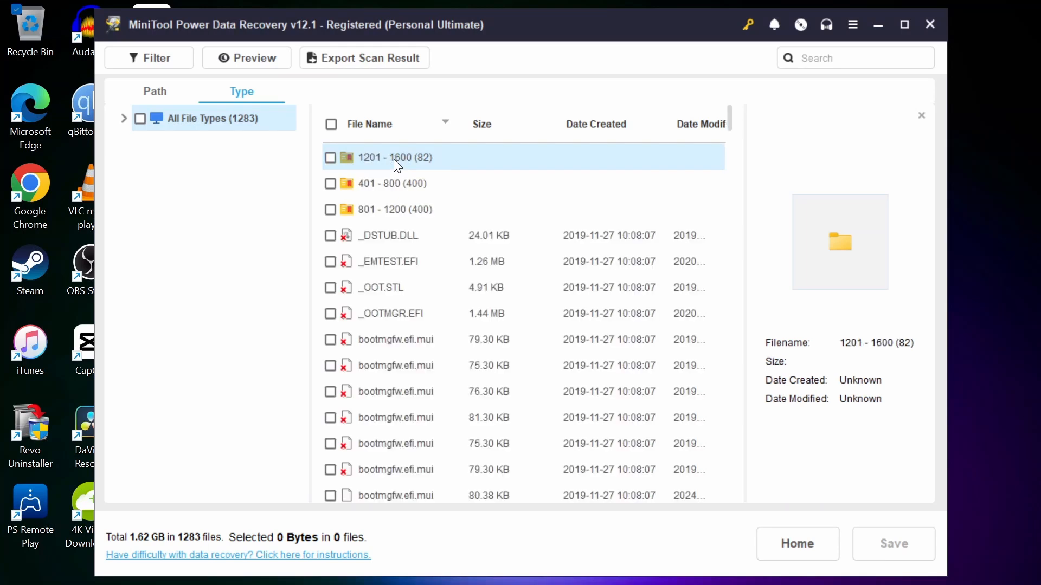
left_click(156, 91)
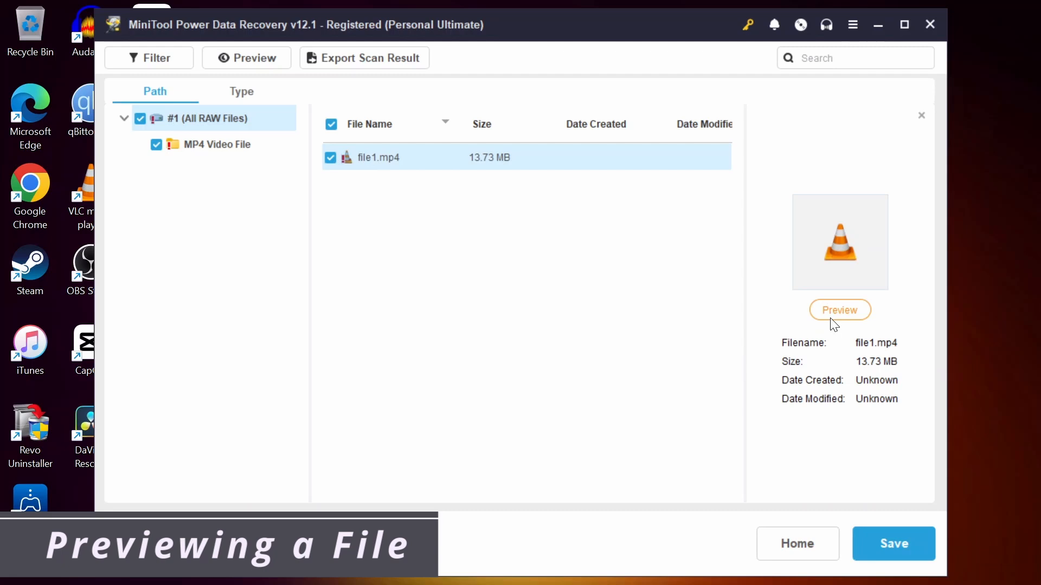
- Play a preview of file1.mp4, then close the player
left_click(839, 310)
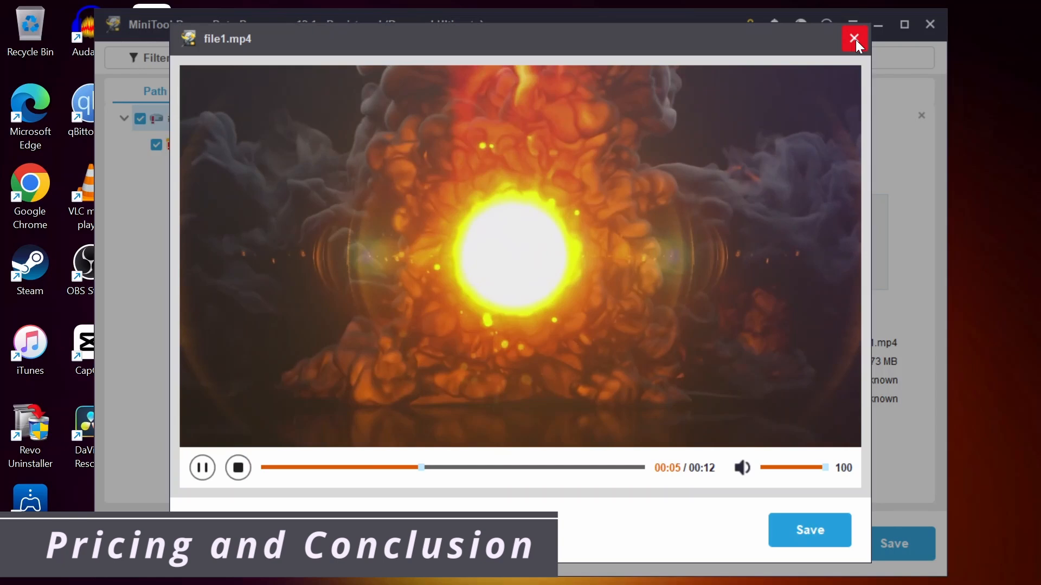
left_click(855, 39)
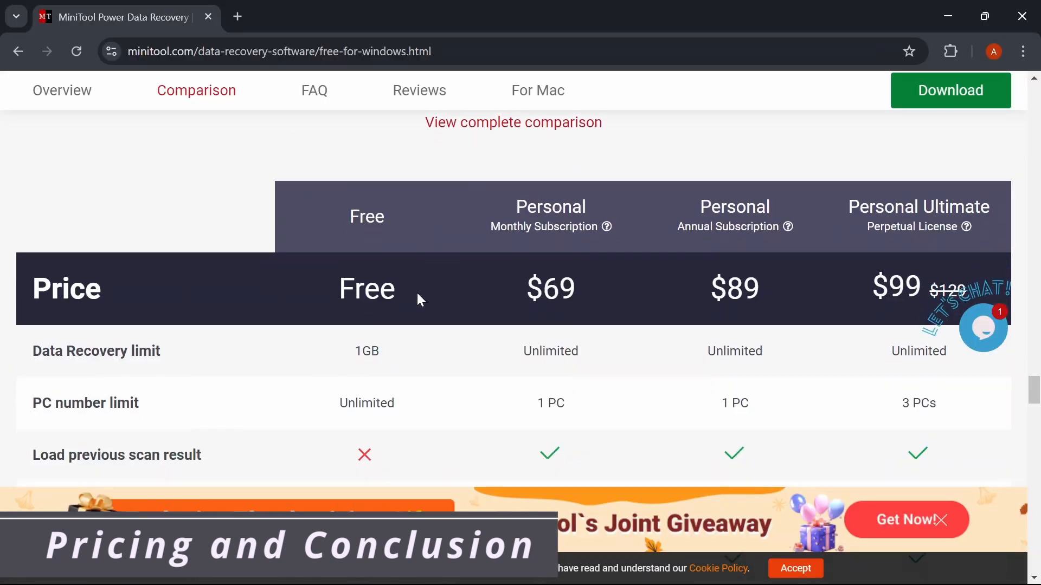
- Scroll through the pricing comparison and Buy Now buttons to the user reviews
scroll("down", 3)
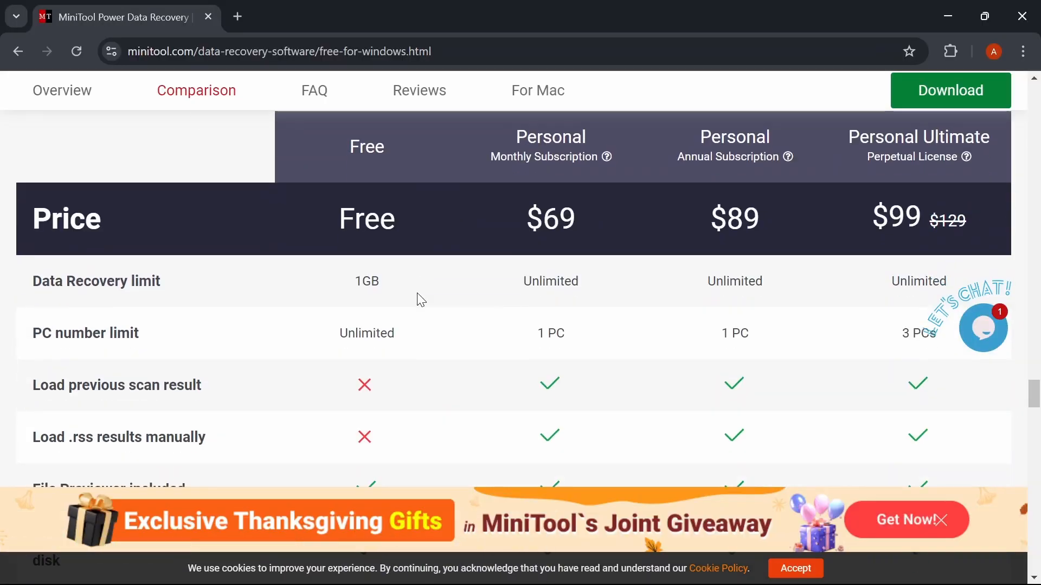
scroll("down", 3)
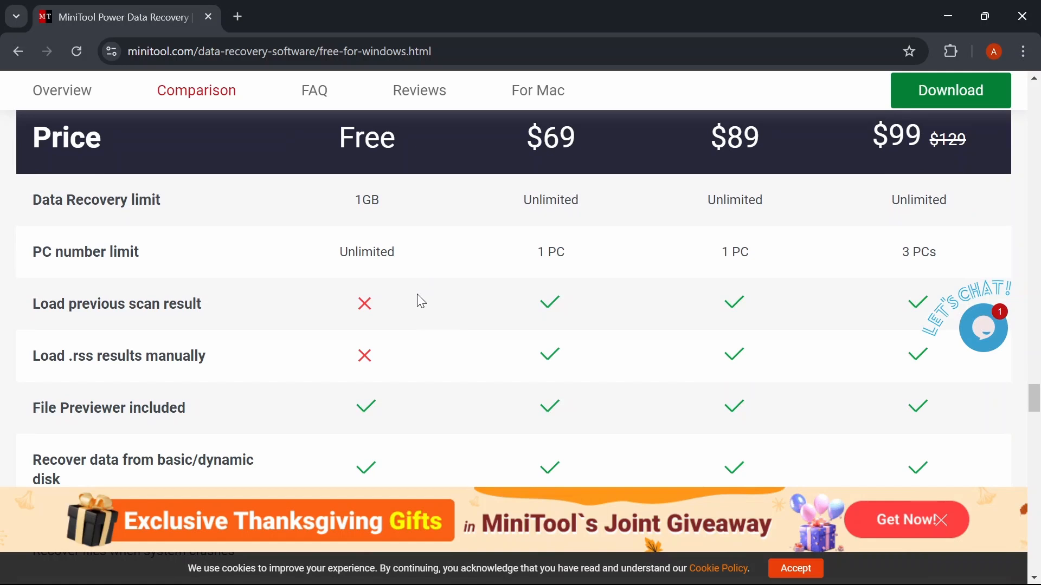
scroll("down", 3)
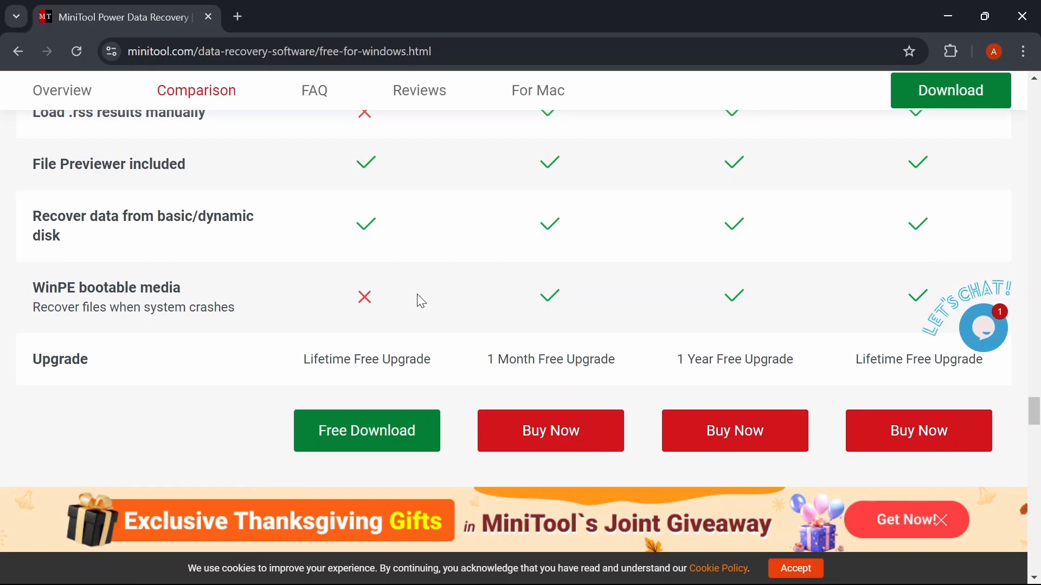
left_click(419, 91)
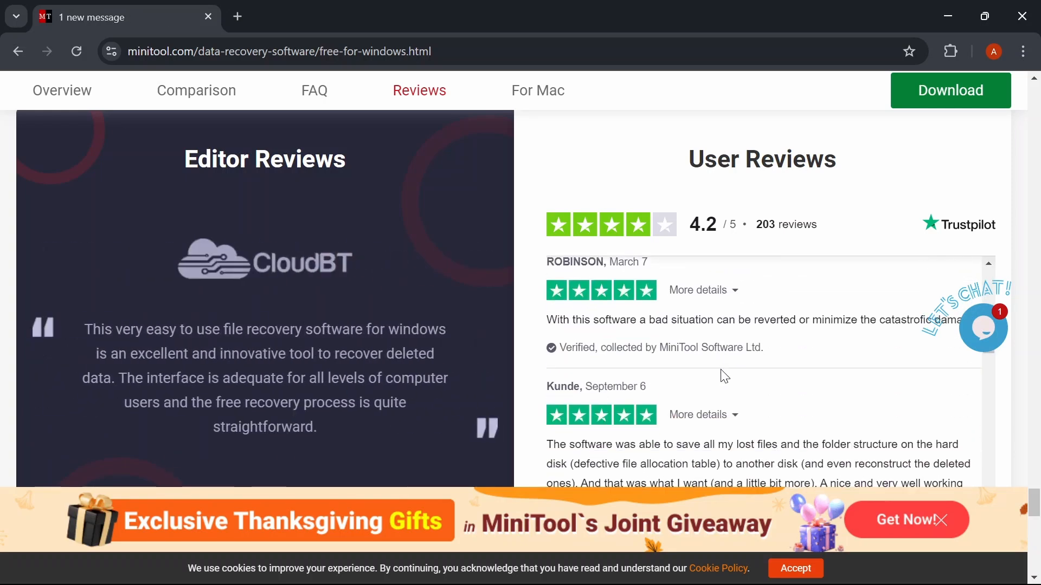
scroll("down", 3)
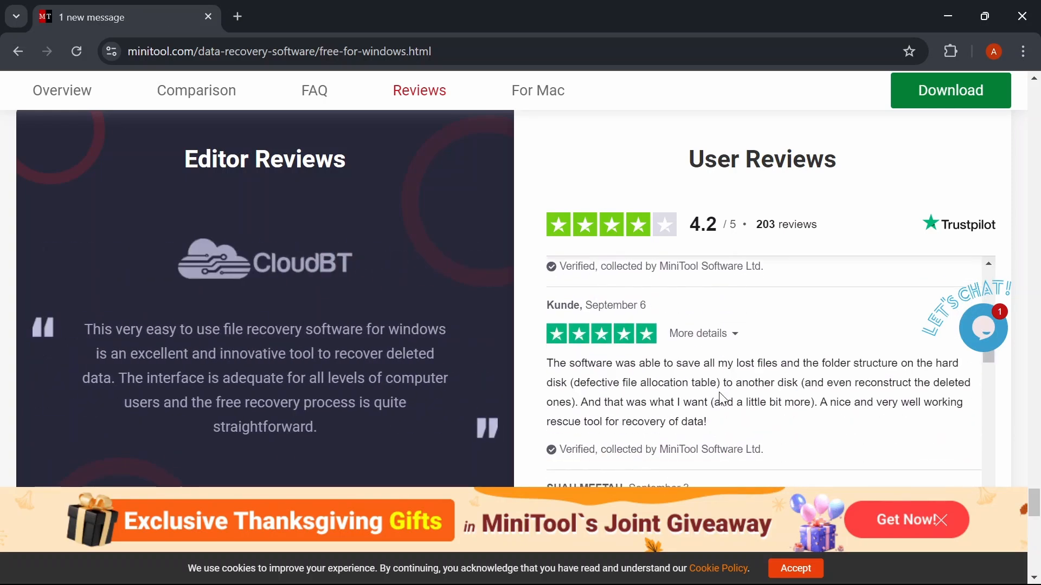